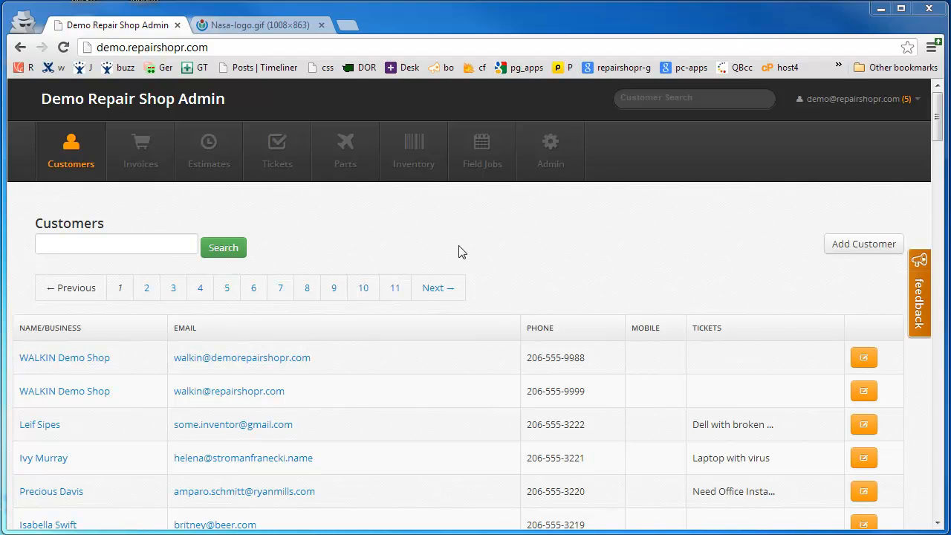
{"action": "mouse_move", "coordinate": [544, 162]}
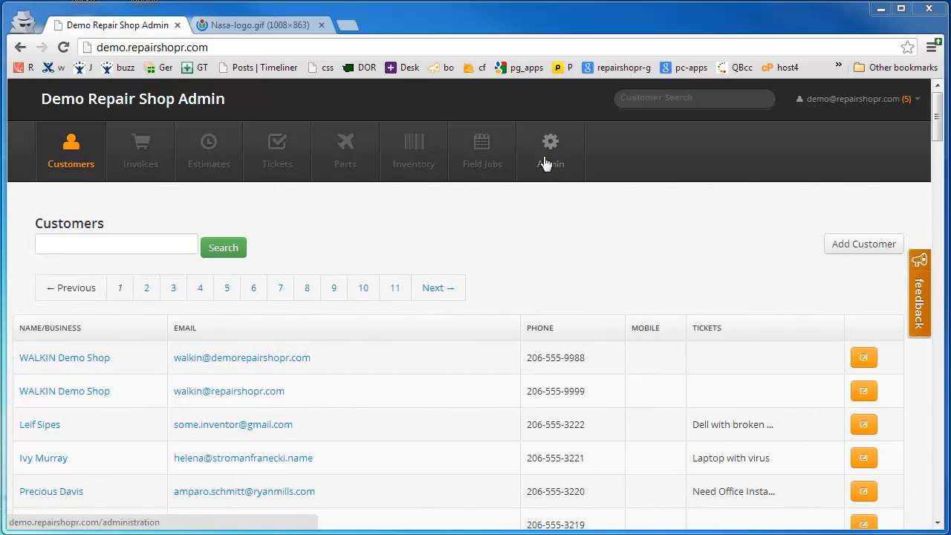
Go to the shop's Administration page from the top navigation bar
{"action": "left_click", "coordinate": [550, 146]}
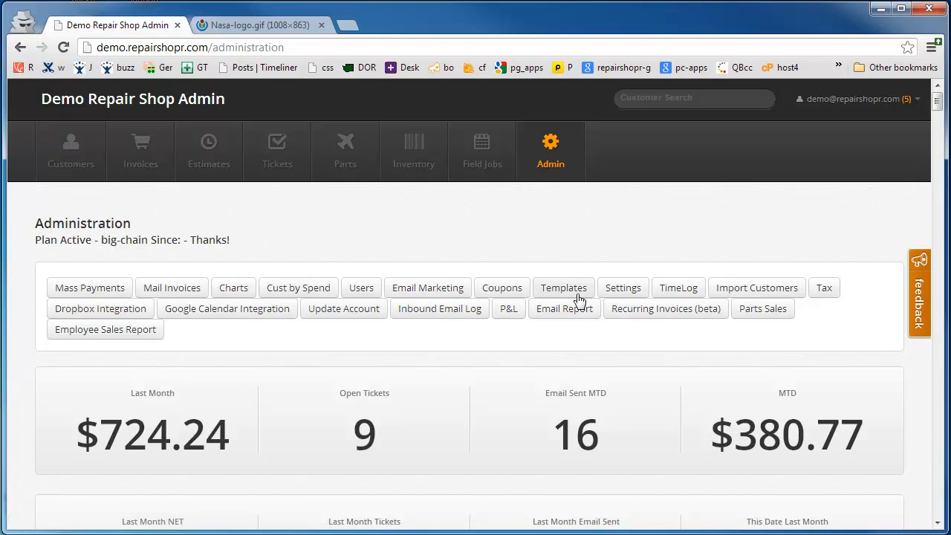
From the Templates list, bring up the comment_email_header email template in the editor
{"action": "left_click", "coordinate": [565, 288]}
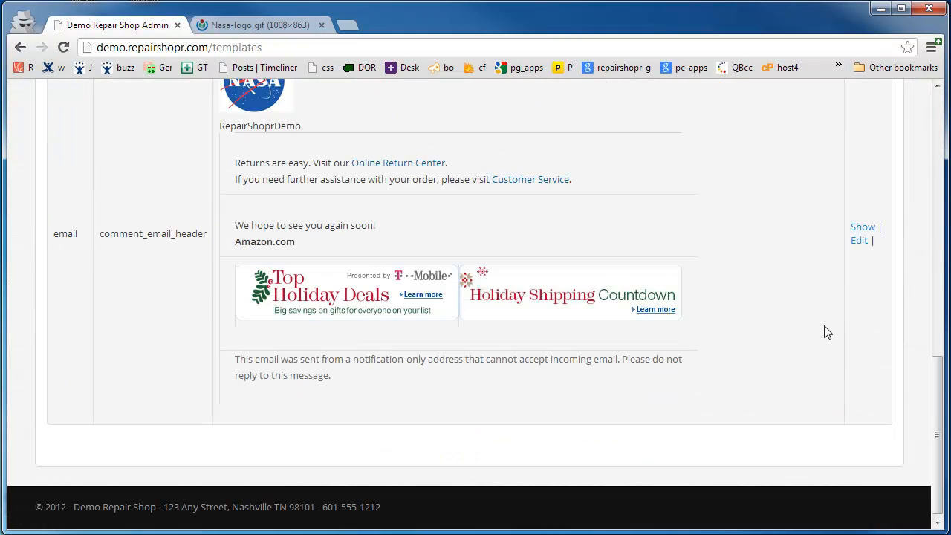
{"action": "left_click", "coordinate": [858, 240]}
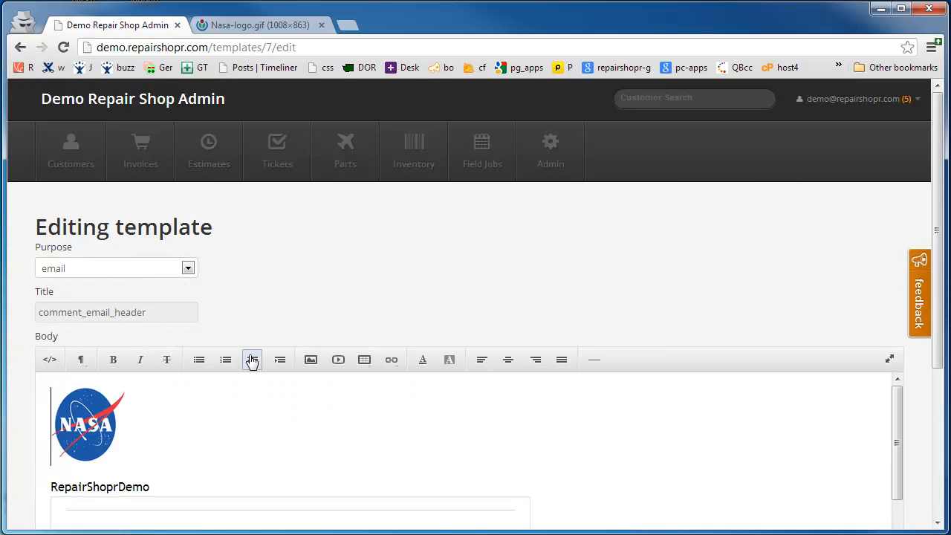
{"action": "scroll", "scroll_direction": "down", "scroll_amount": 3}
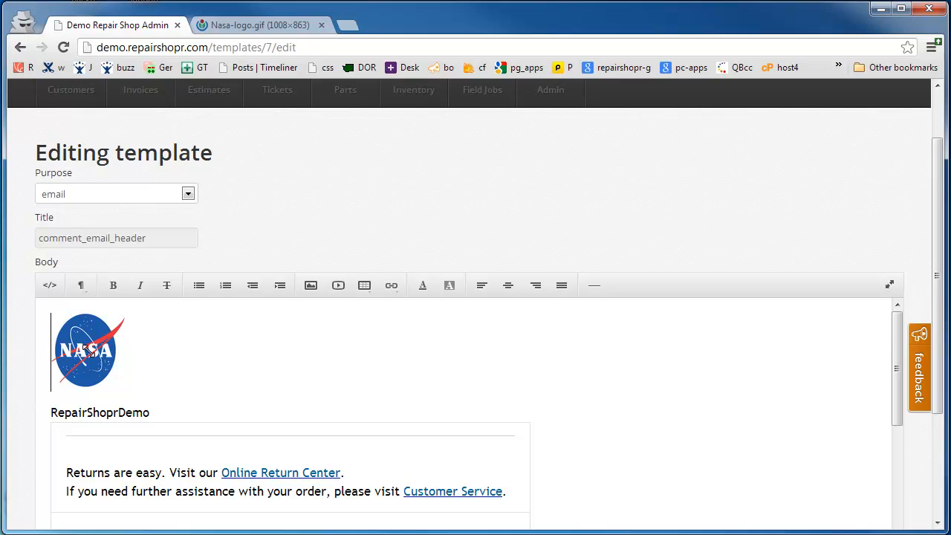
Select the NASA logo image in the template body so it can be deleted
{"action": "double_click", "coordinate": [83, 349]}
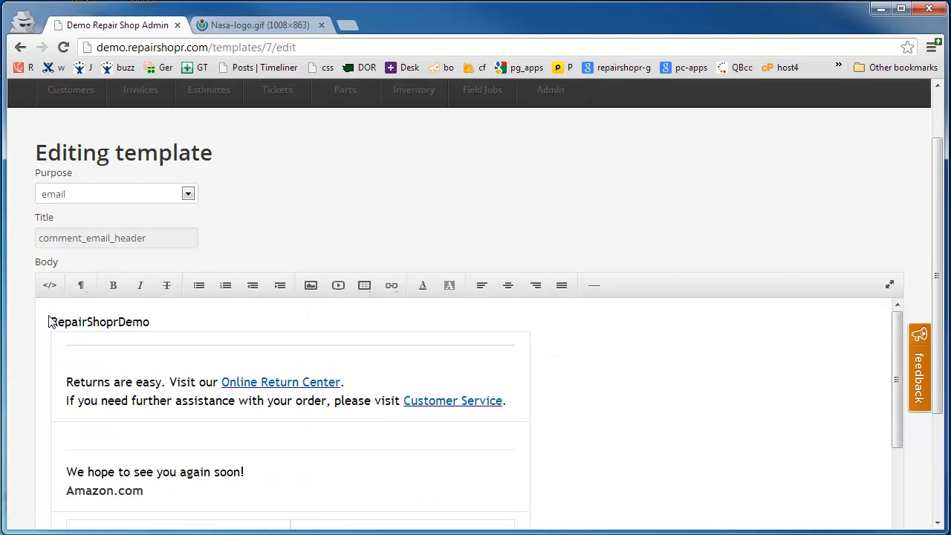
{"action": "mouse_move", "coordinate": [323, 294]}
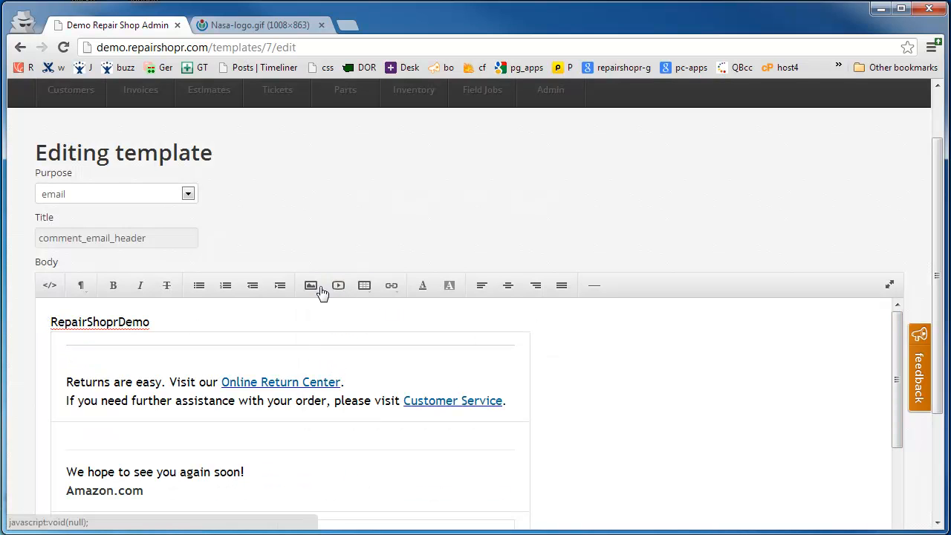
Insert the NASA logo from its Wikimedia image web link at the top of the template body
{"action": "left_click", "coordinate": [309, 285]}
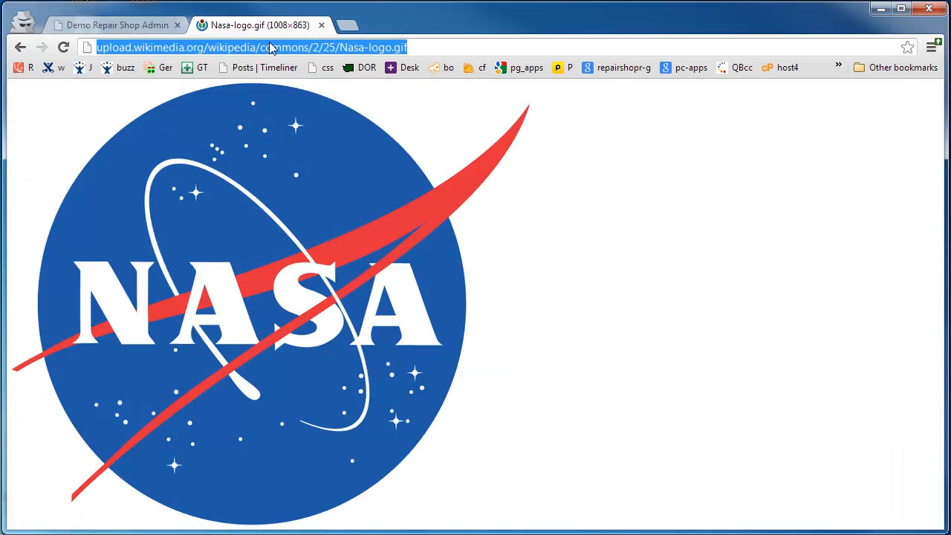
{"action": "left_click", "coordinate": [116, 24]}
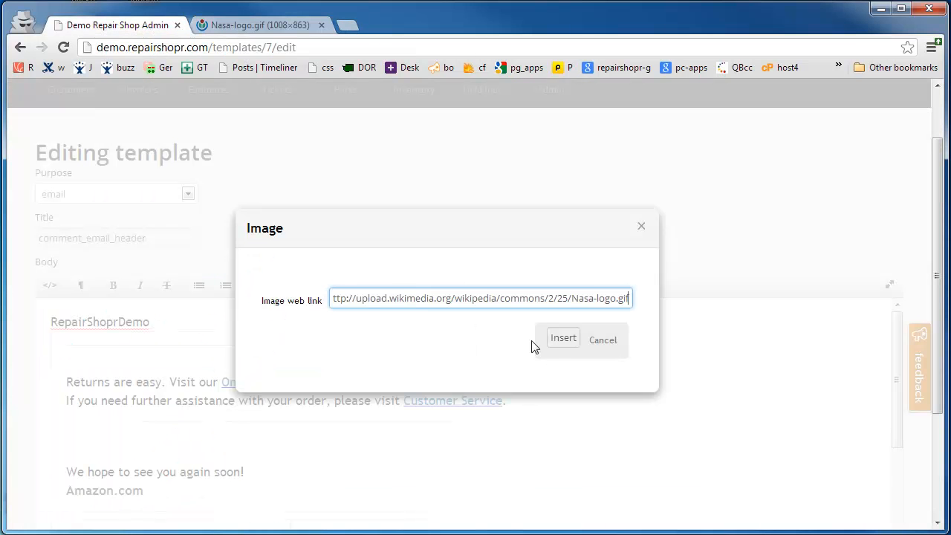
{"action": "left_click", "coordinate": [563, 337]}
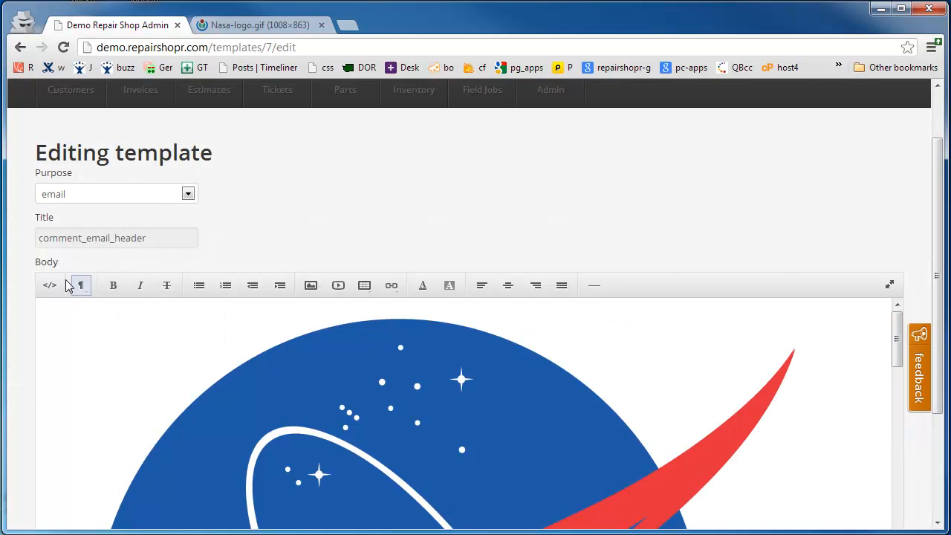
In the HTML source, add width=100 height=120 to the NASA logo img tag and return to visual view
{"action": "left_click", "coordinate": [49, 286]}
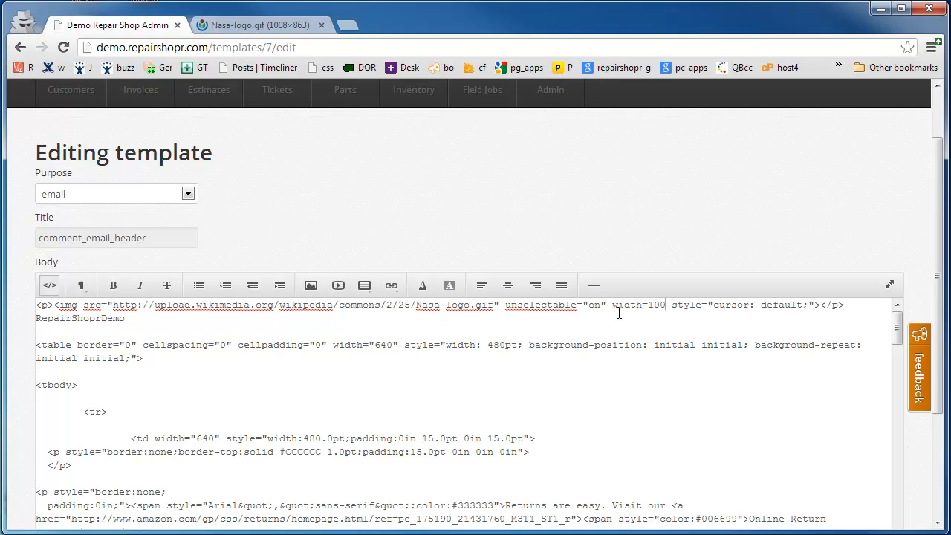
{"action": "type", "text": "height="}
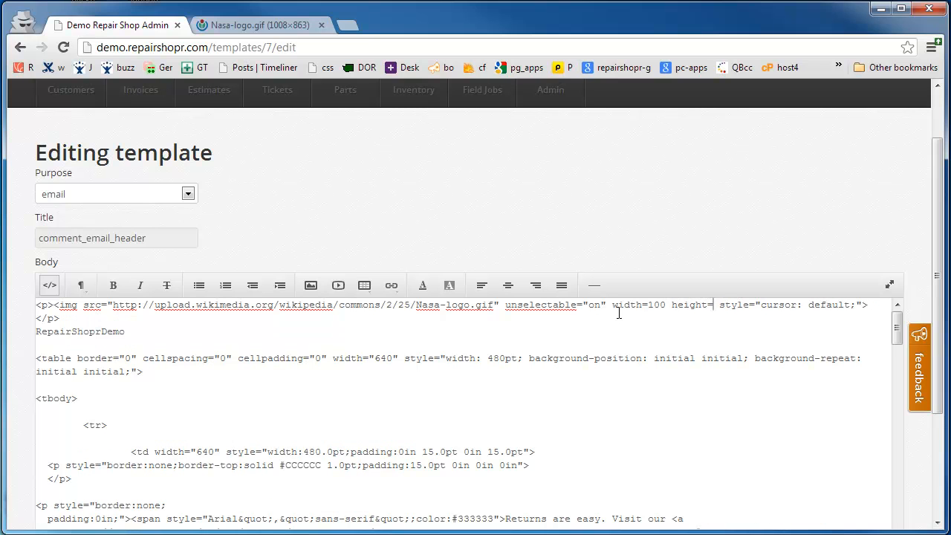
{"action": "type", "text": "120"}
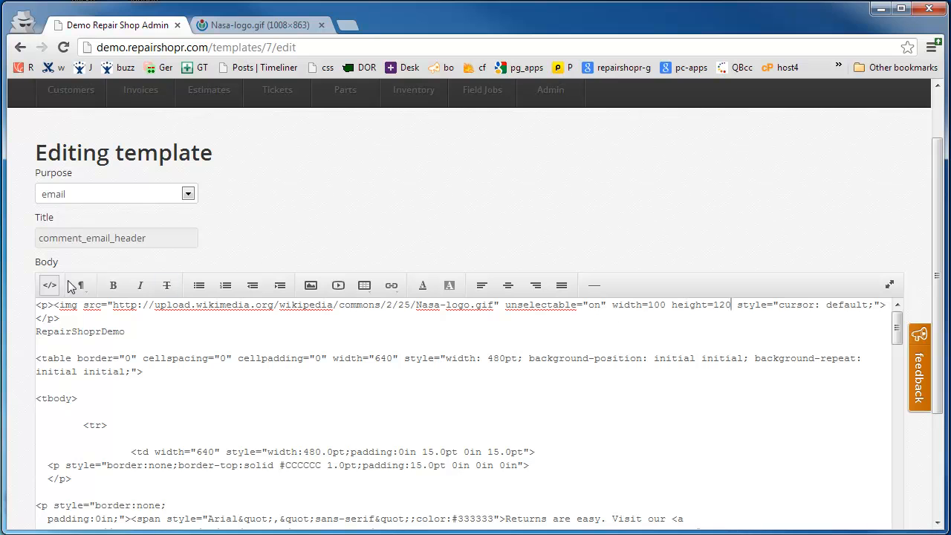
{"action": "left_click", "coordinate": [47, 286]}
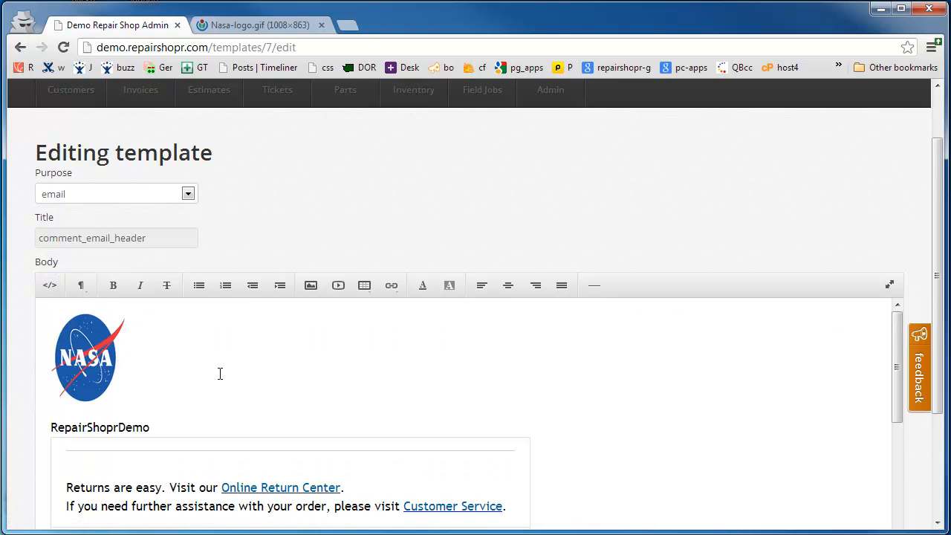
{"action": "scroll", "scroll_direction": "down", "scroll_amount": 3}
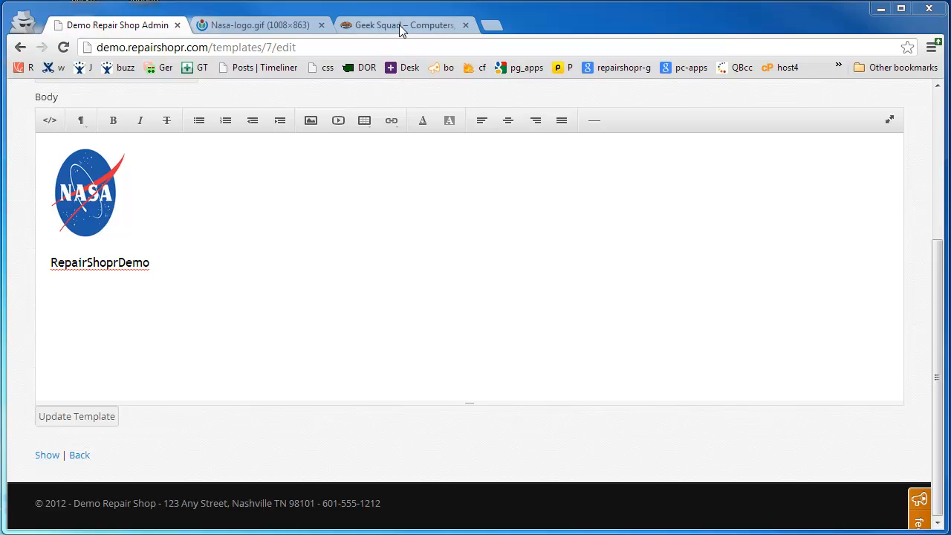
Paste the tagline copied from the Geek Squad site below RepairShoprDemo and update the template
{"action": "left_click", "coordinate": [395, 24]}
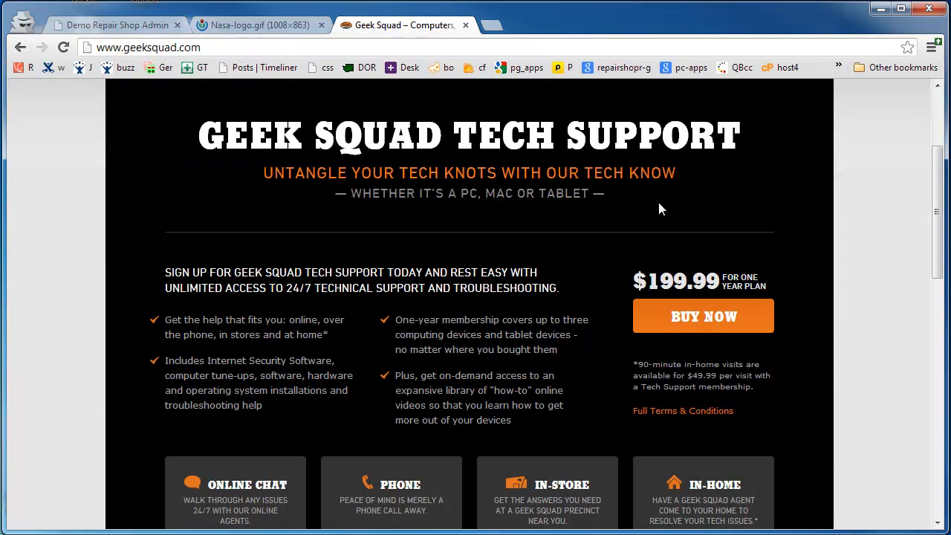
{"action": "left_click", "coordinate": [111, 24]}
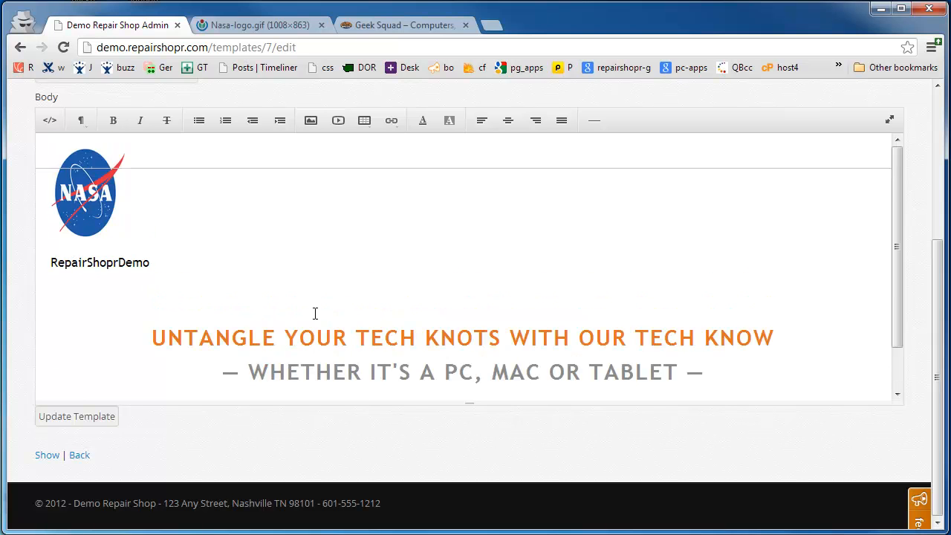
{"action": "scroll", "scroll_direction": "down", "scroll_amount": 3}
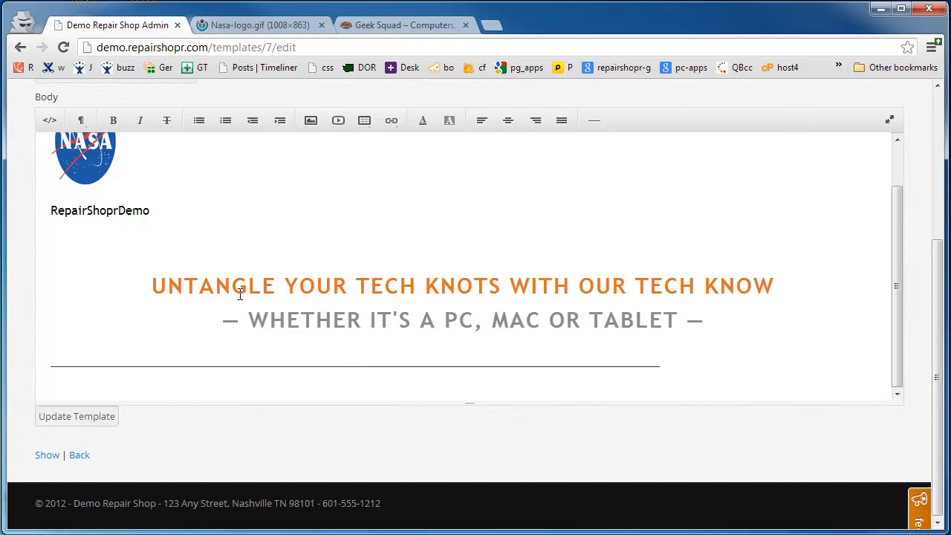
{"action": "left_click", "coordinate": [78, 416]}
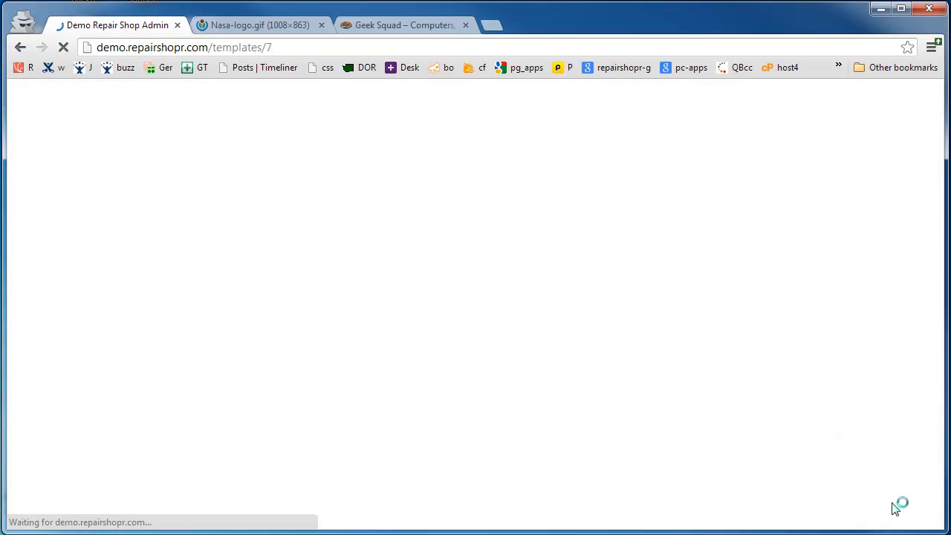